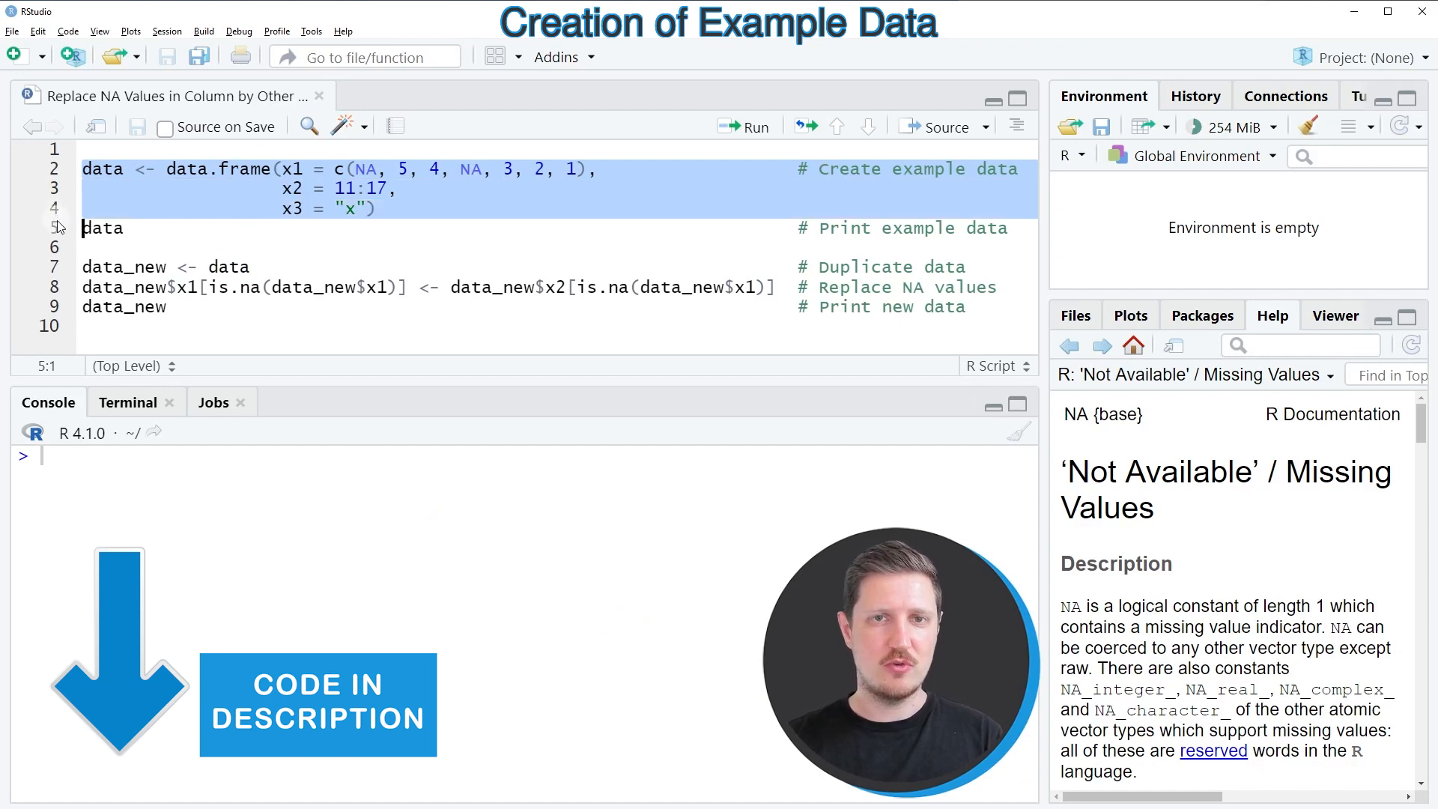
Run the code that builds the example data frame with NA values in x1
{"action": "left_click", "coordinate": [744, 126]}
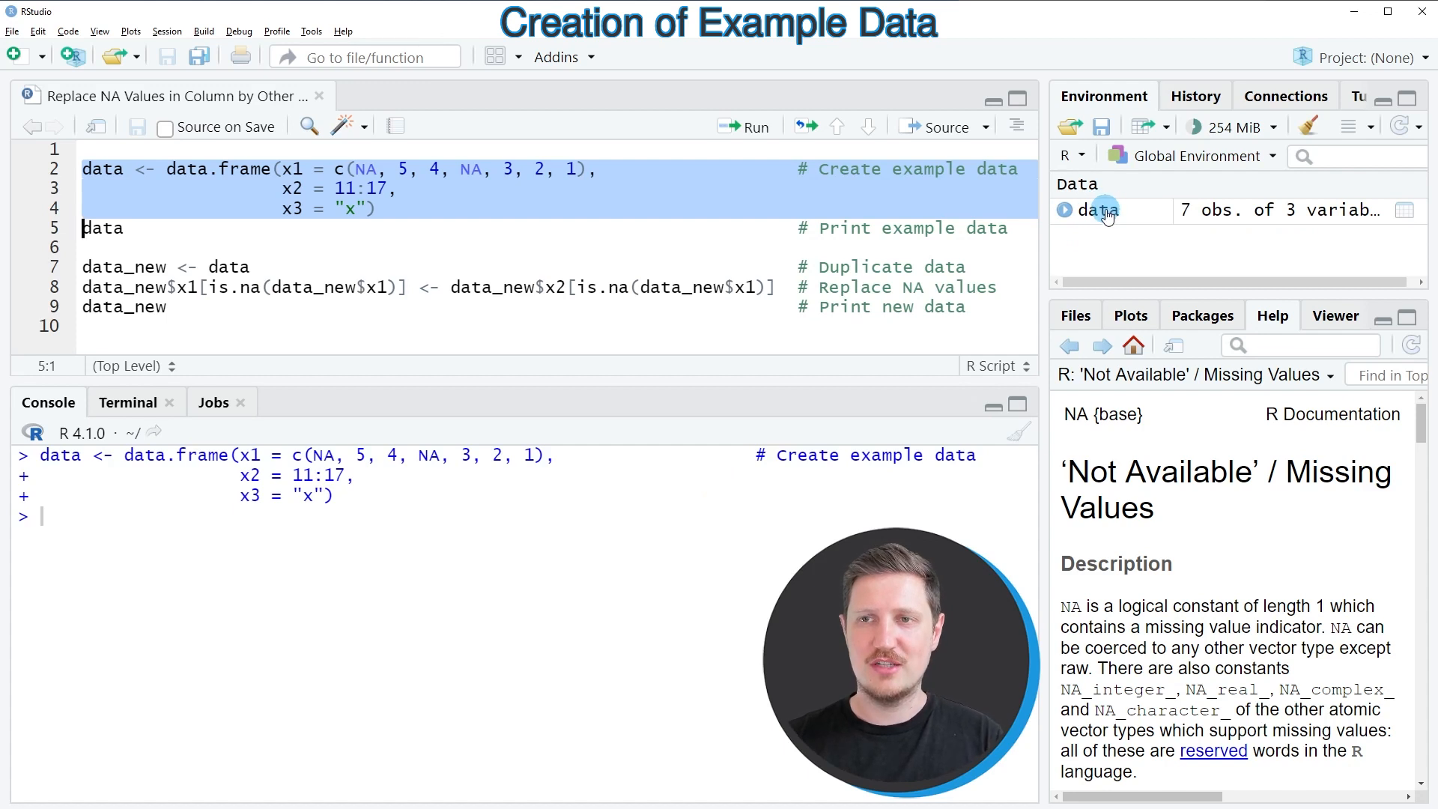
{"action": "left_click", "coordinate": [100, 228]}
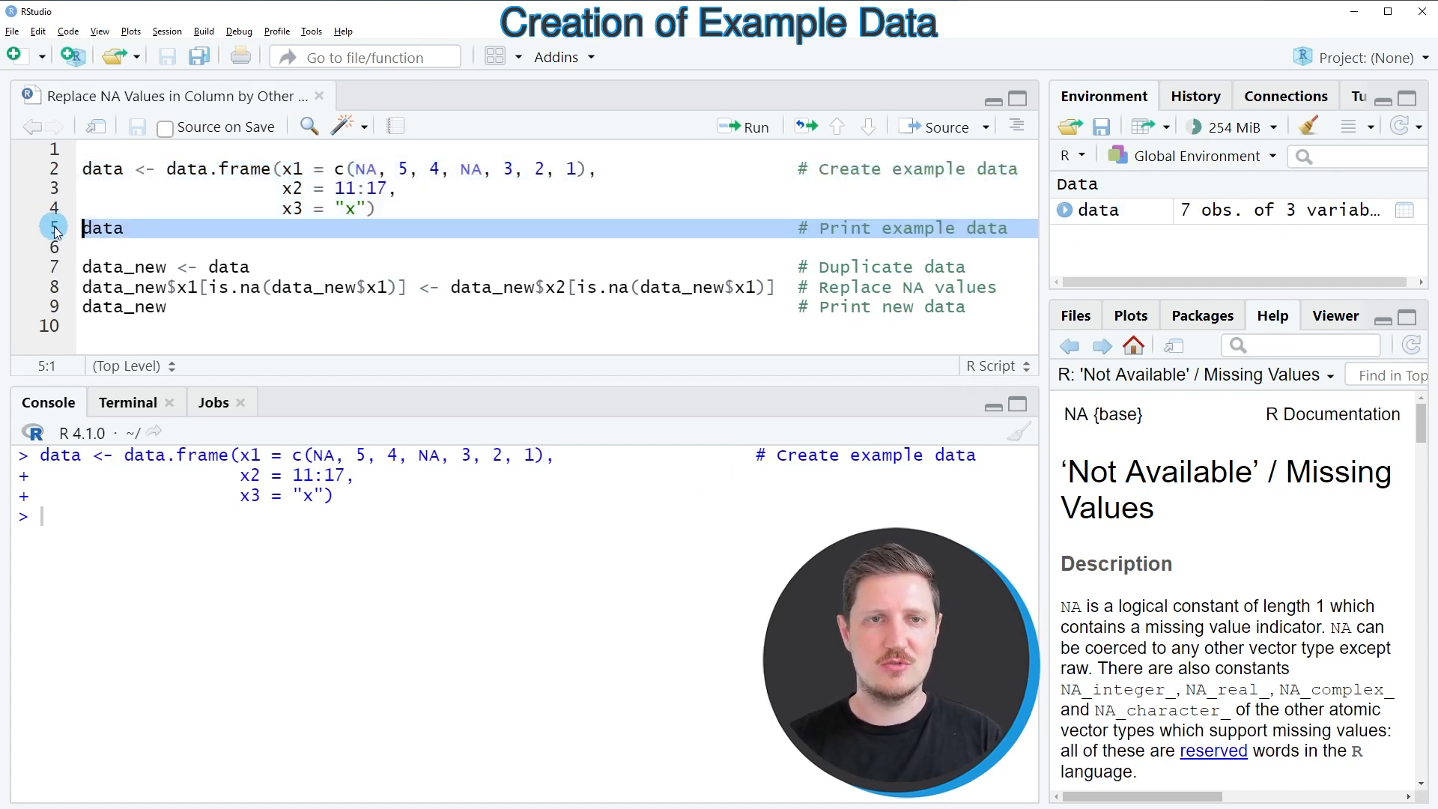
Print data to the console and highlight the output with NAs at rows 1 and 4 of x1
{"action": "left_click", "coordinate": [744, 126]}
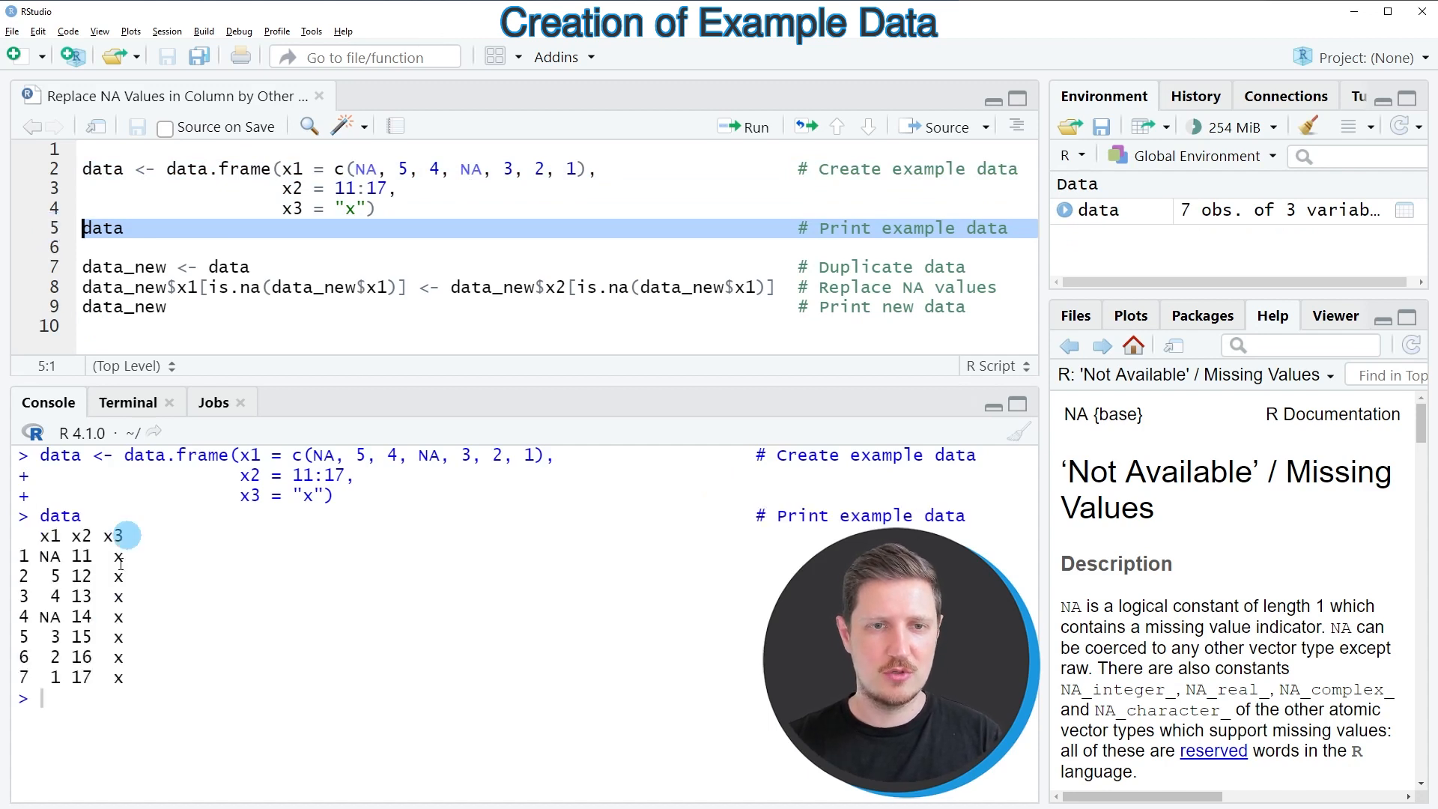
{"action": "left_click_drag", "start_coordinate": [36, 536], "coordinate": [125, 679]}
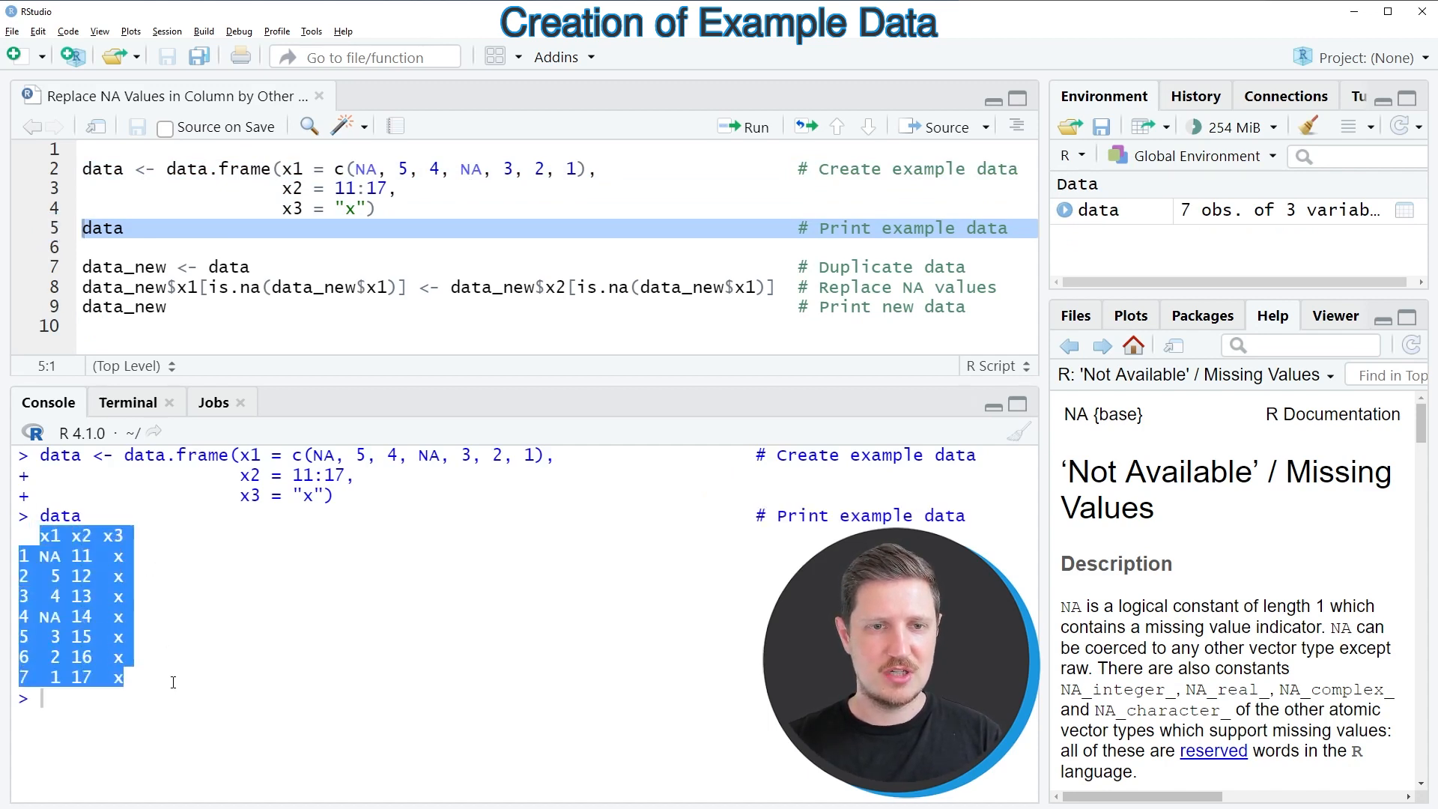
{"action": "mouse_move", "coordinate": [157, 578]}
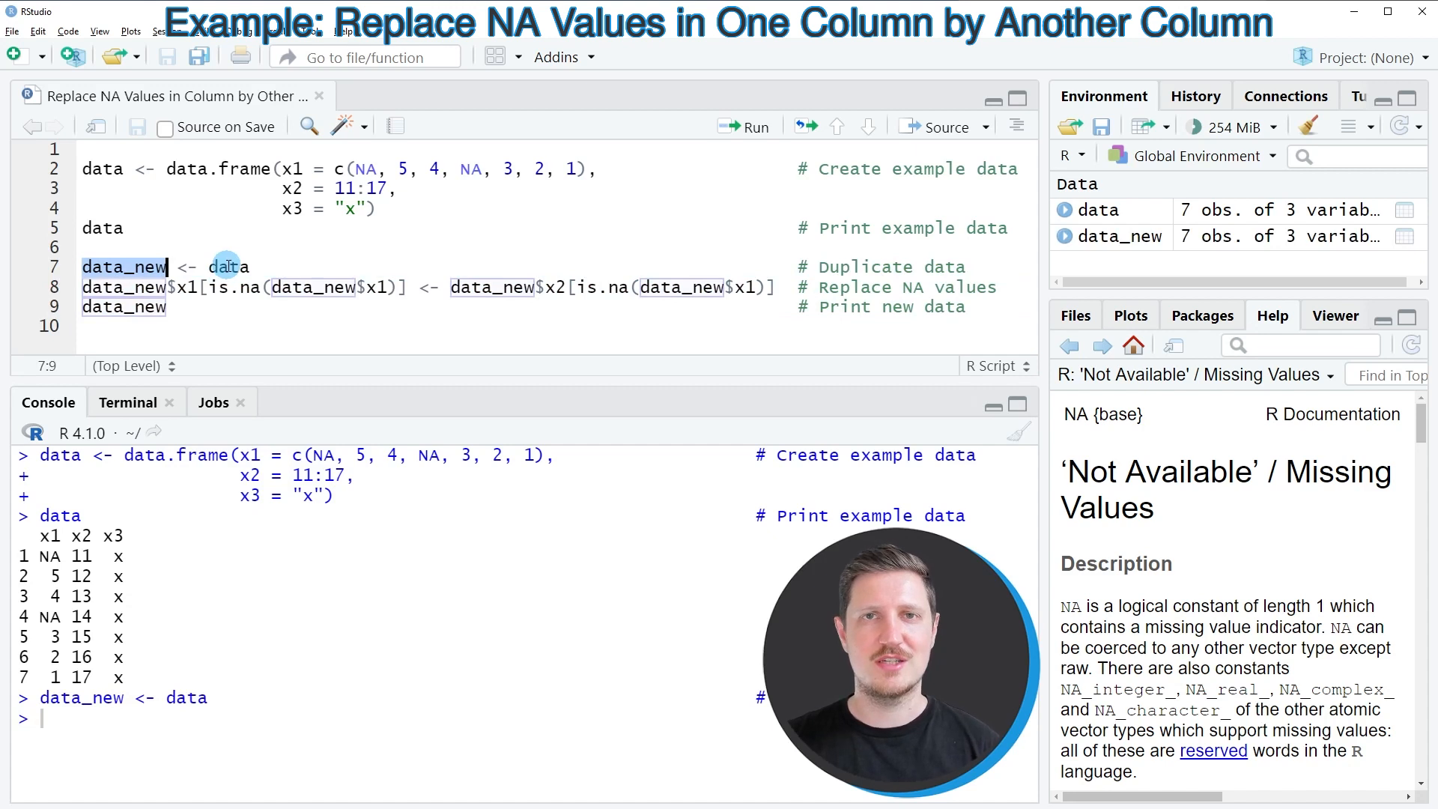
Highlight 'data' in the line data_new <- data before running it
{"action": "double_click", "coordinate": [228, 266]}
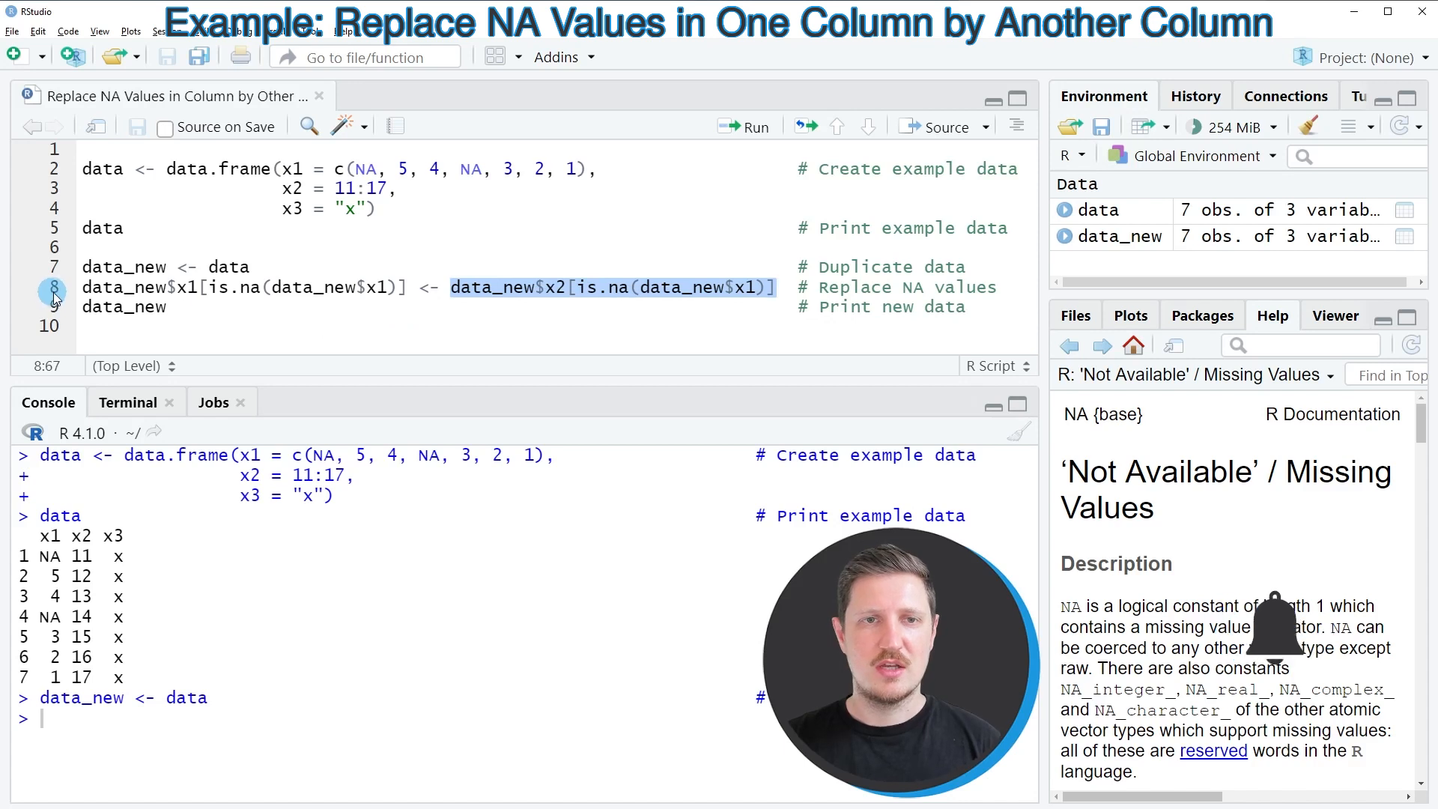
{"action": "left_click", "coordinate": [744, 125]}
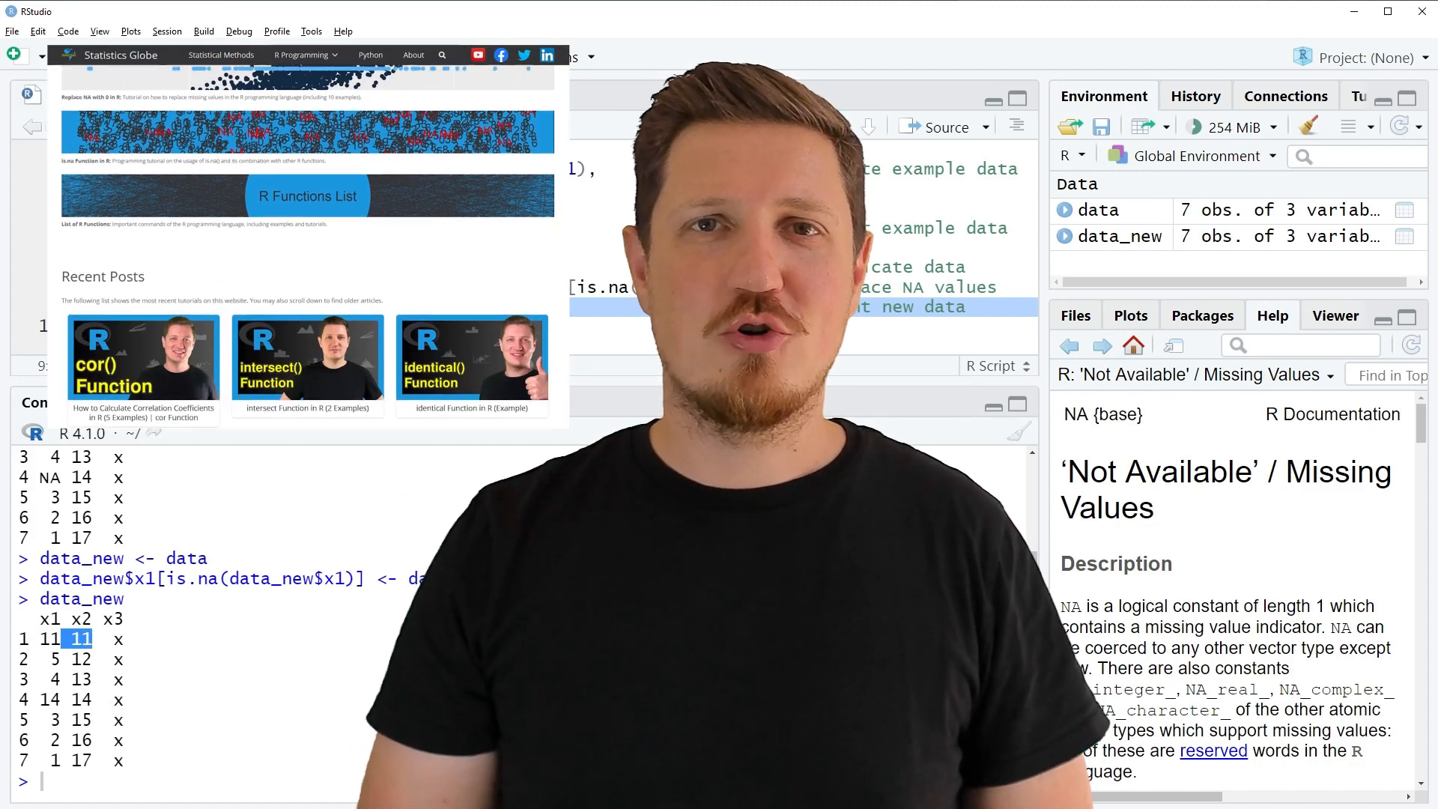
Scroll through Recent Posts and go to an R Programming topic page from the menu
{"action": "scroll", "scroll_direction": "down", "scroll_amount": 3}
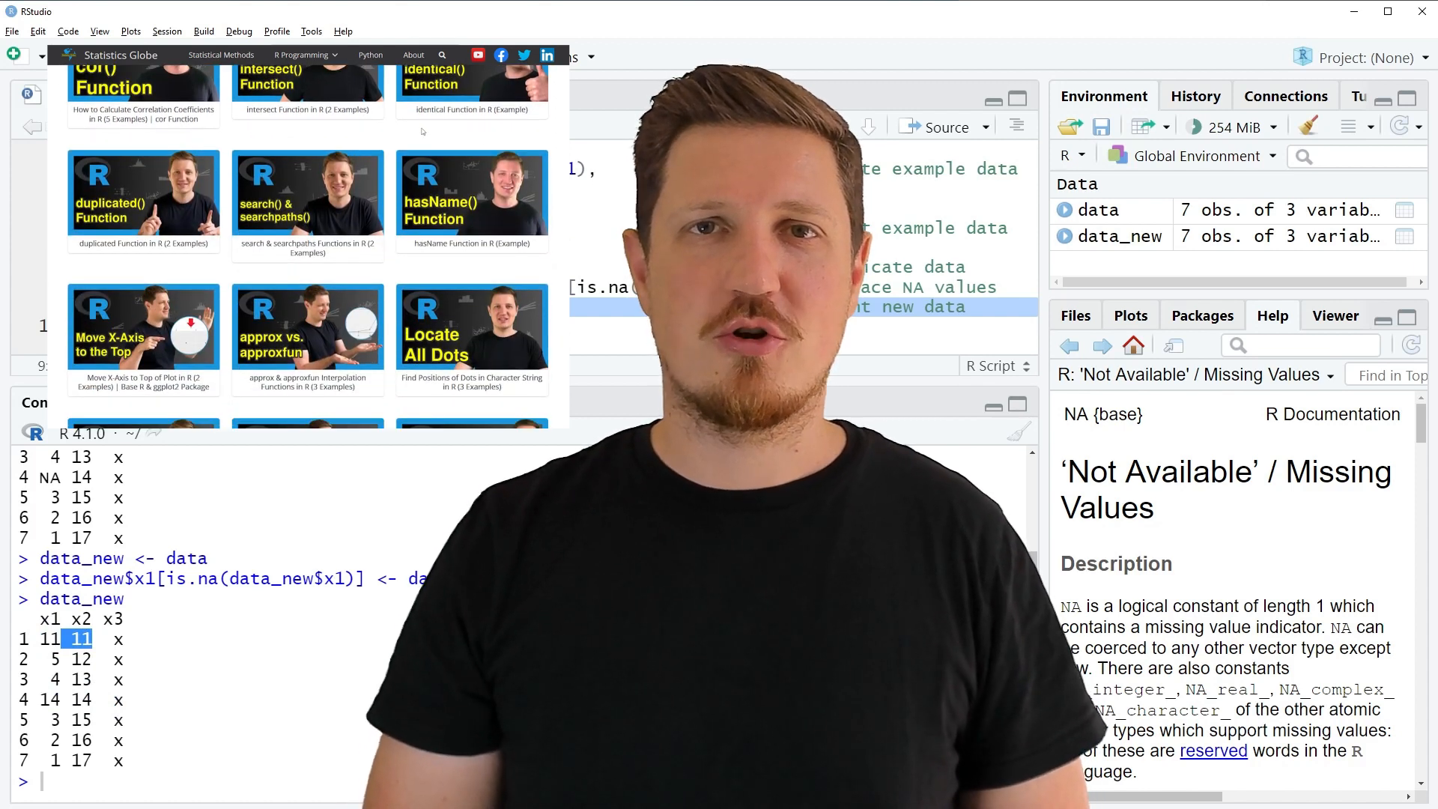
{"action": "left_click", "coordinate": [306, 56]}
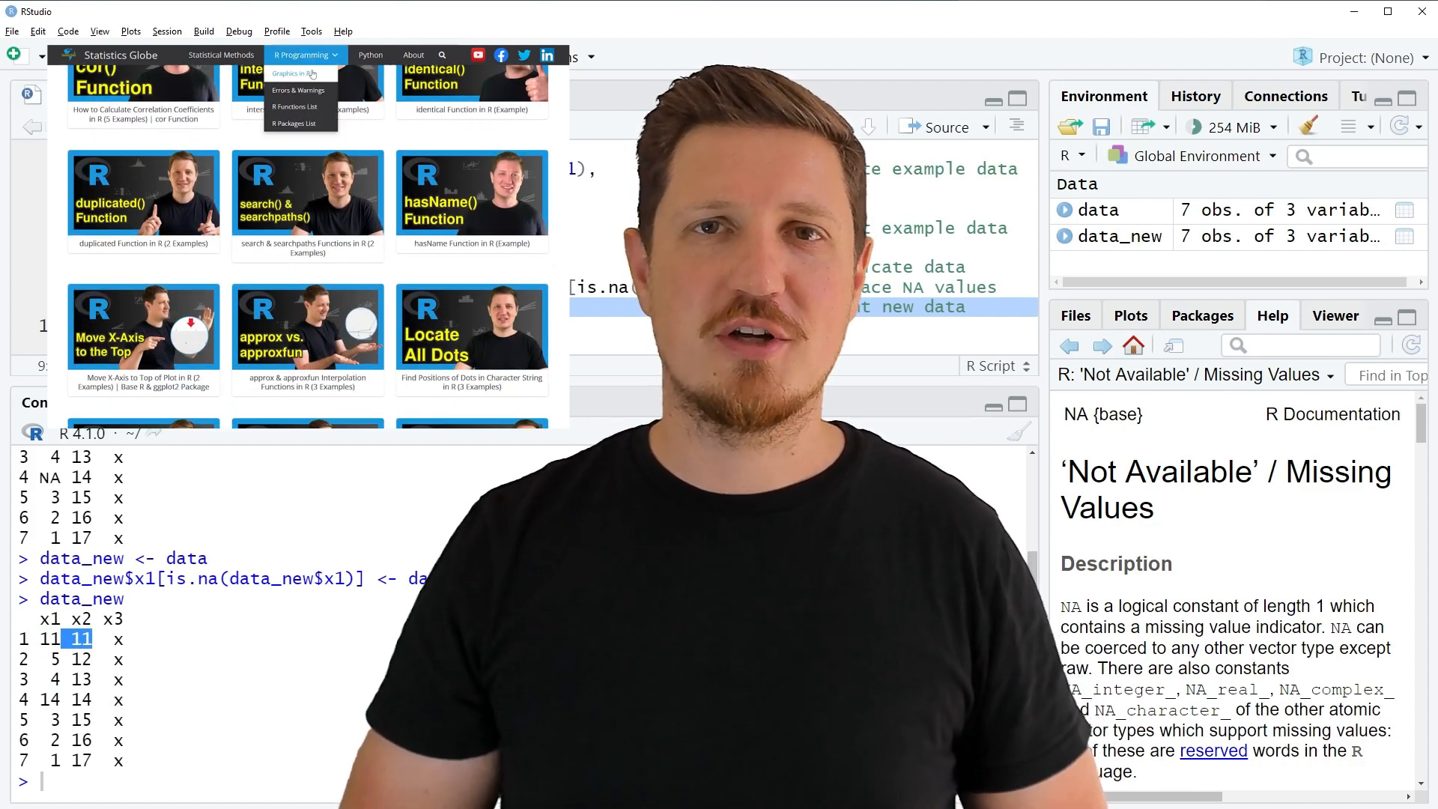
{"action": "left_click", "coordinate": [295, 74]}
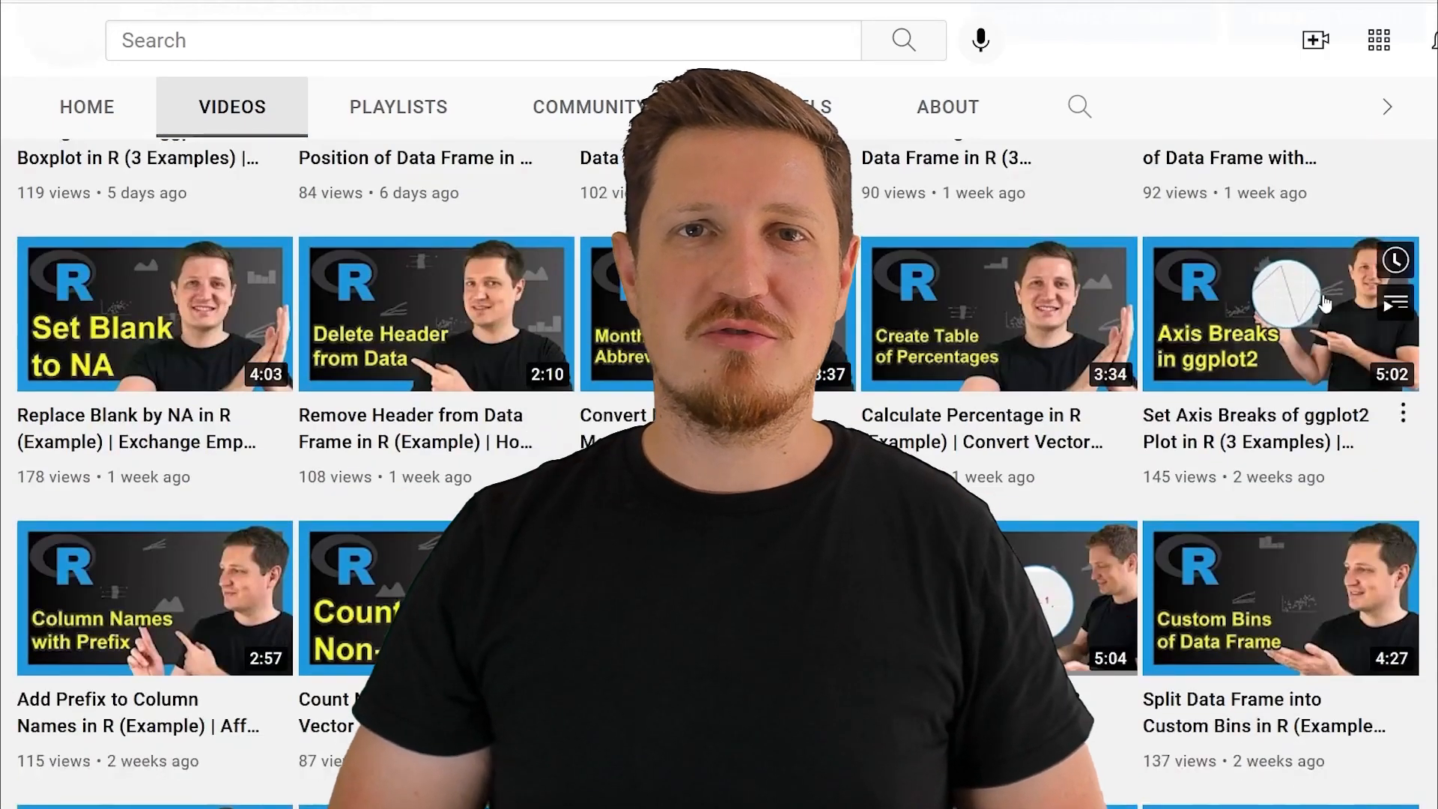
{"action": "scroll", "scroll_direction": "down", "scroll_amount": 3}
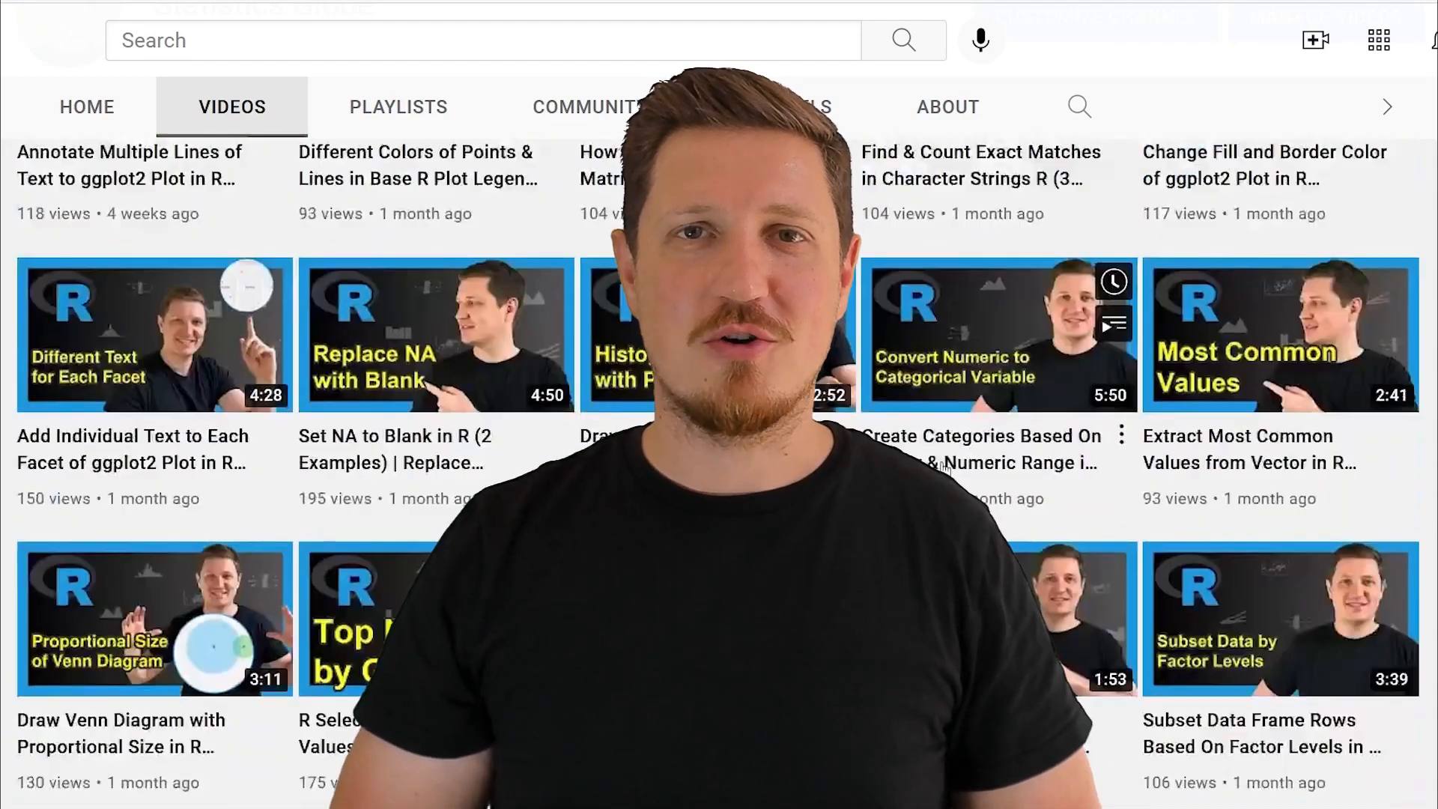
{"action": "scroll", "scroll_direction": "down", "scroll_amount": 3}
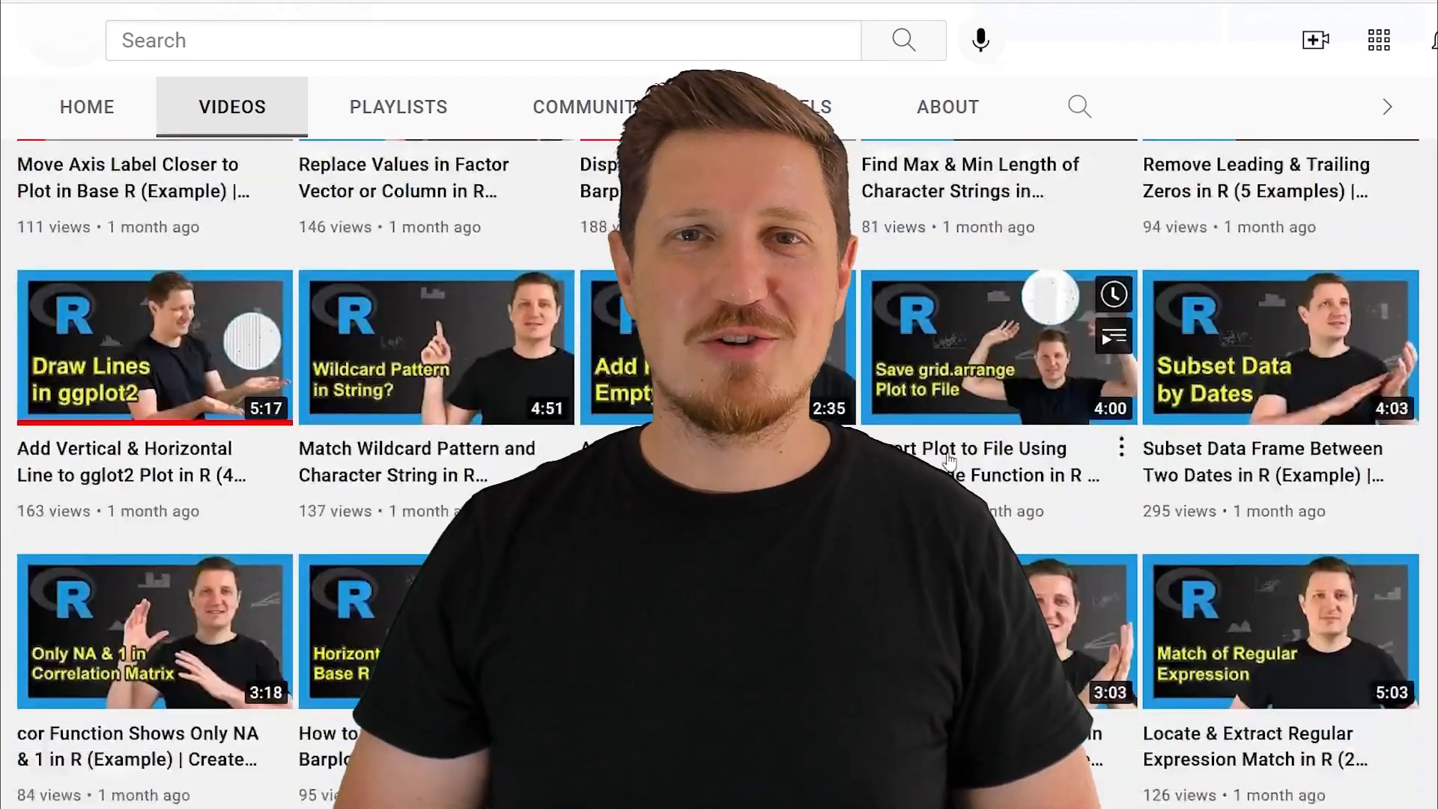
{"action": "scroll", "scroll_direction": "down", "scroll_amount": 3}
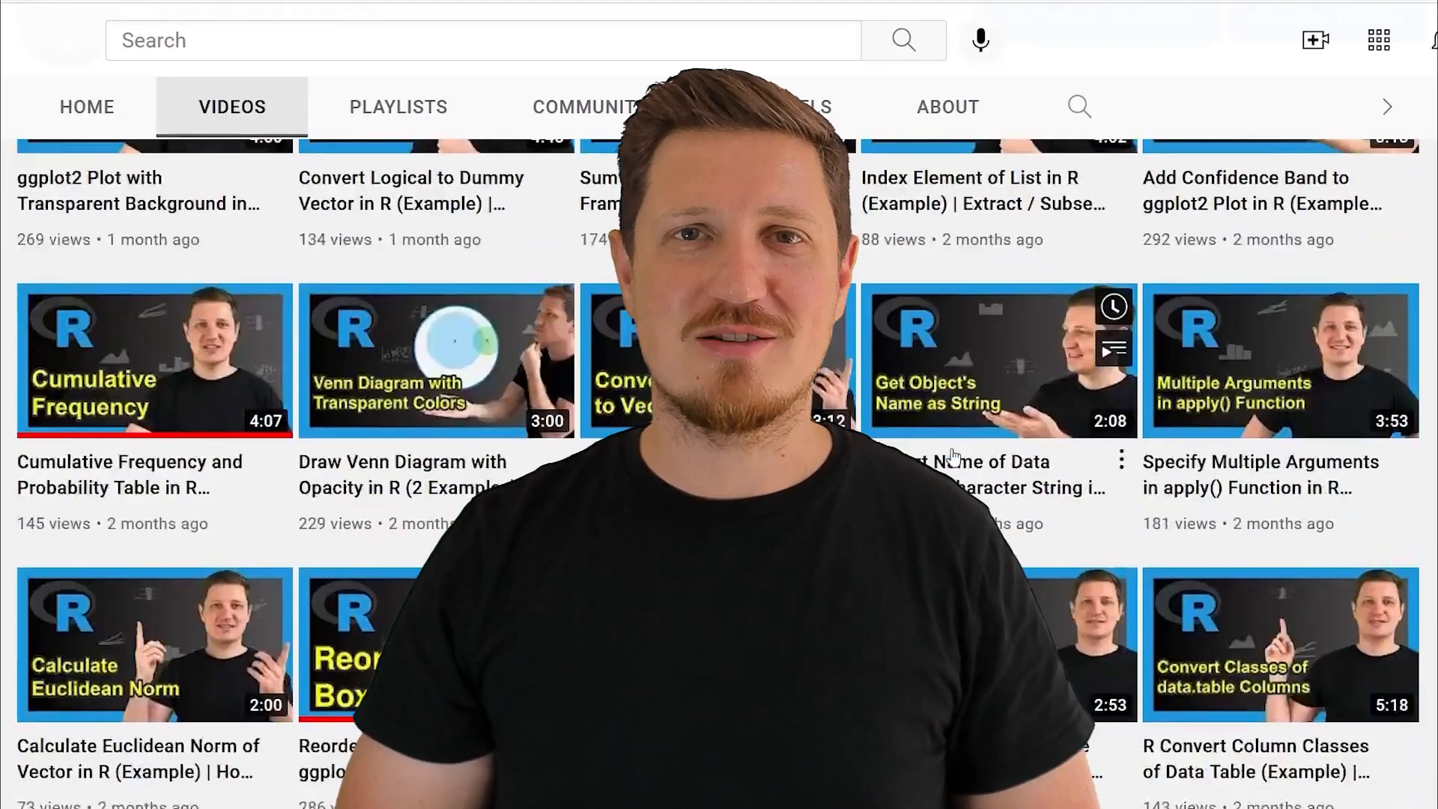